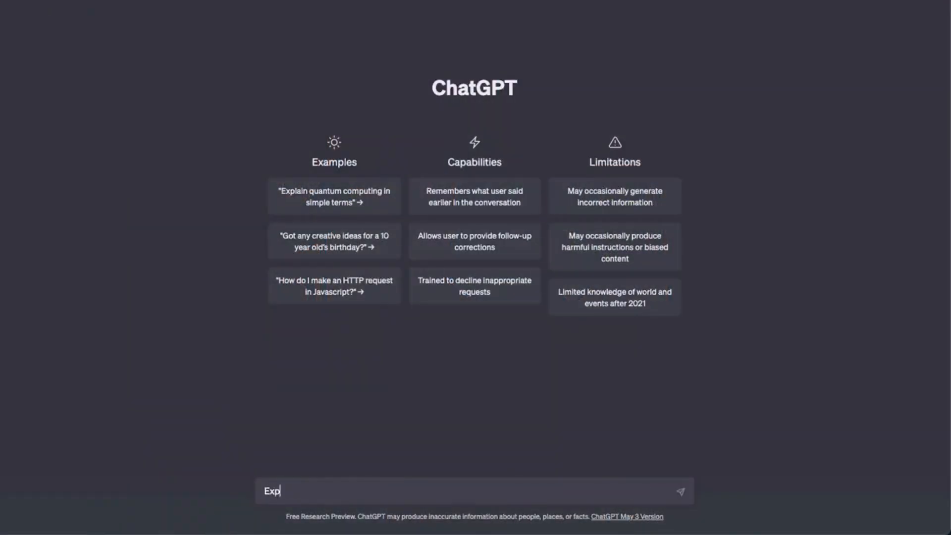
Send the prompt 'Explain how AI…' from the home screen message box
text(lain how AI)
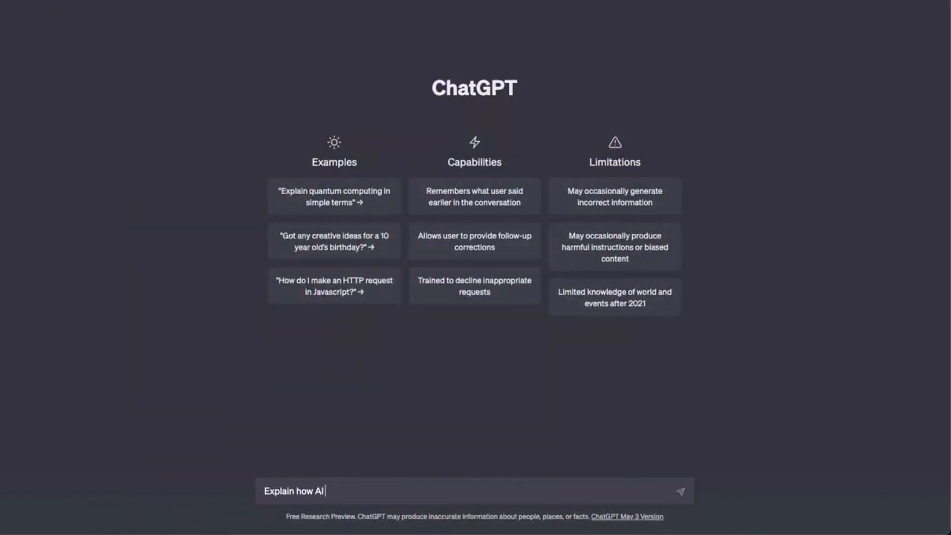
key(Return)
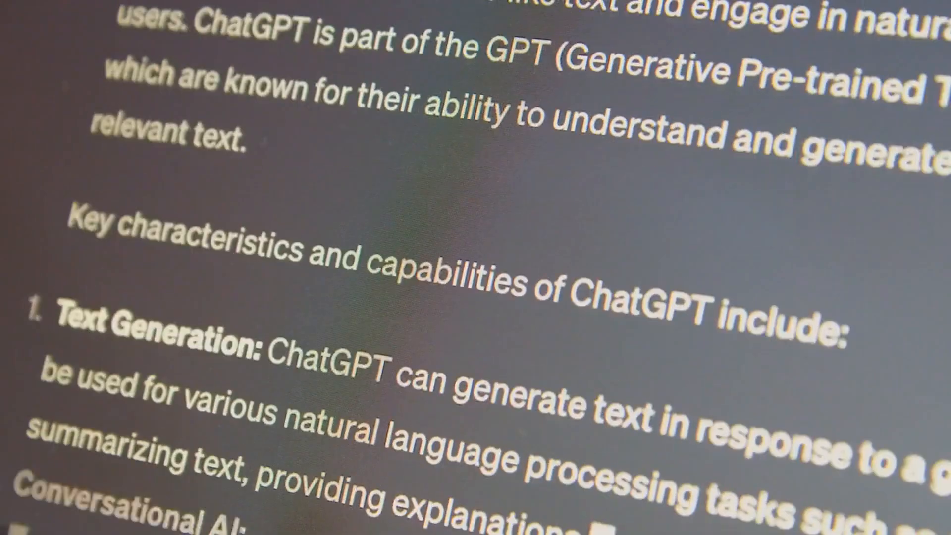
Scroll through the capabilities reply and the 'Is AI a threat to humanity?' reply
scroll(down, 3)
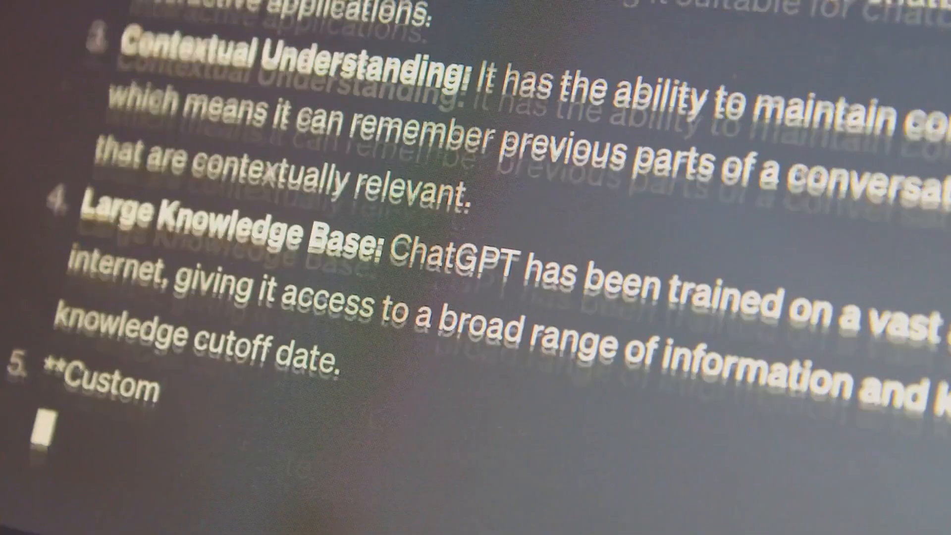
scroll(down, 3)
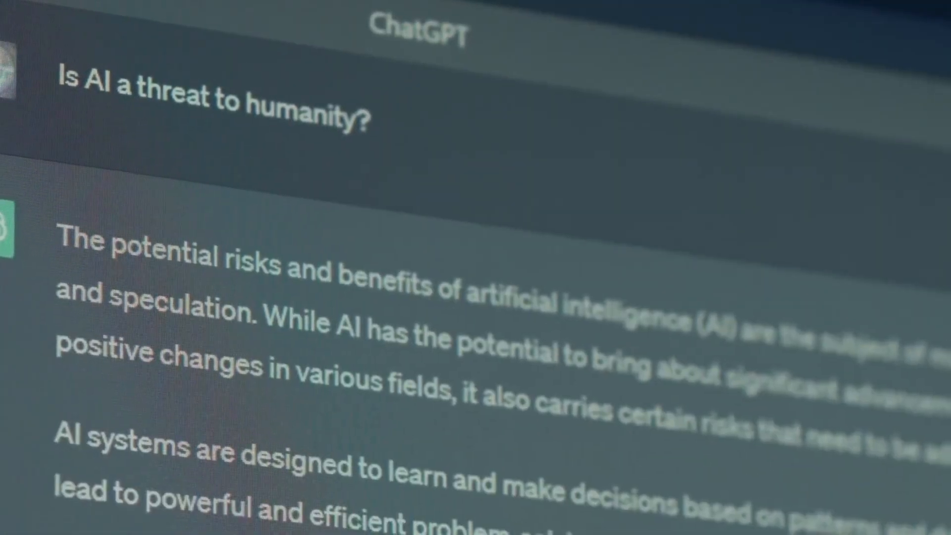
scroll(down, 3)
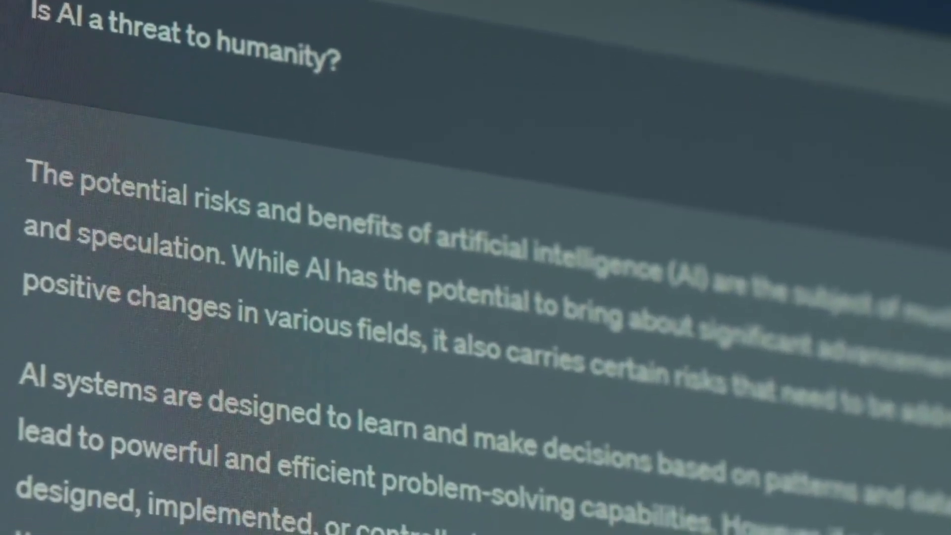